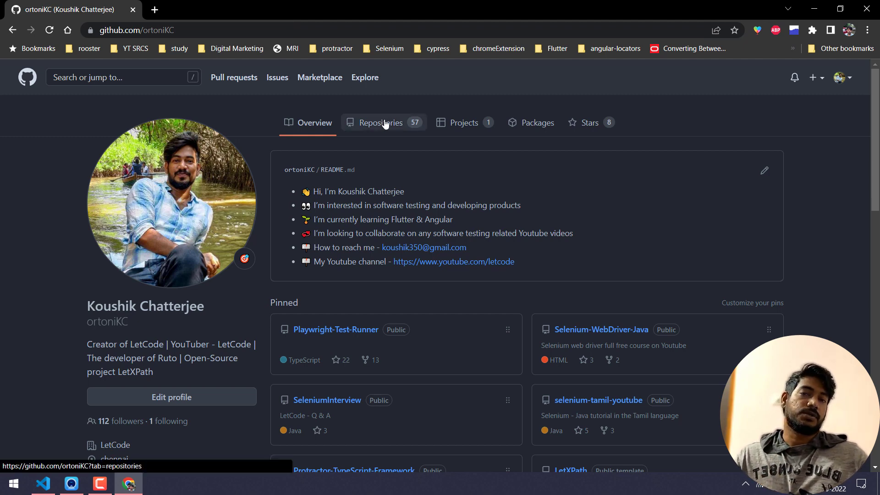
- Filter the profile's Repositories list by 'playwright' and scroll the six matches
{"action": "left_click", "coordinate": [383, 122]}
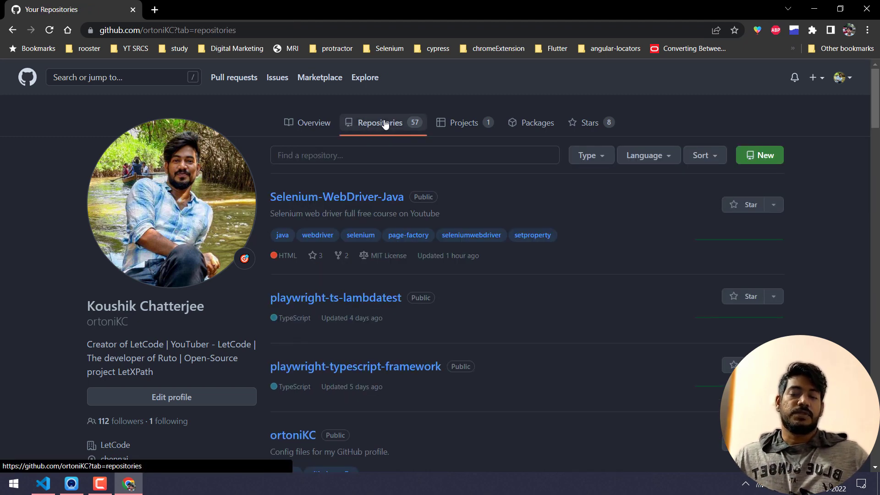
{"action": "type", "text": "pla"}
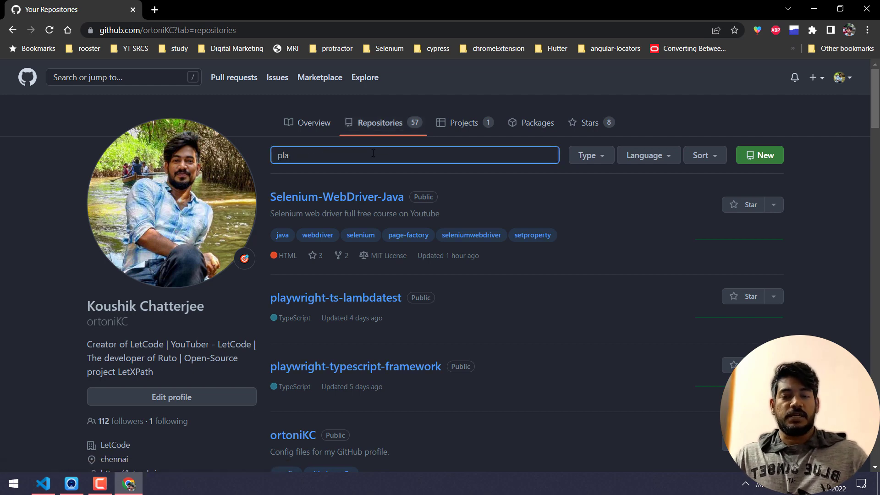
{"action": "key", "text": "Enter"}
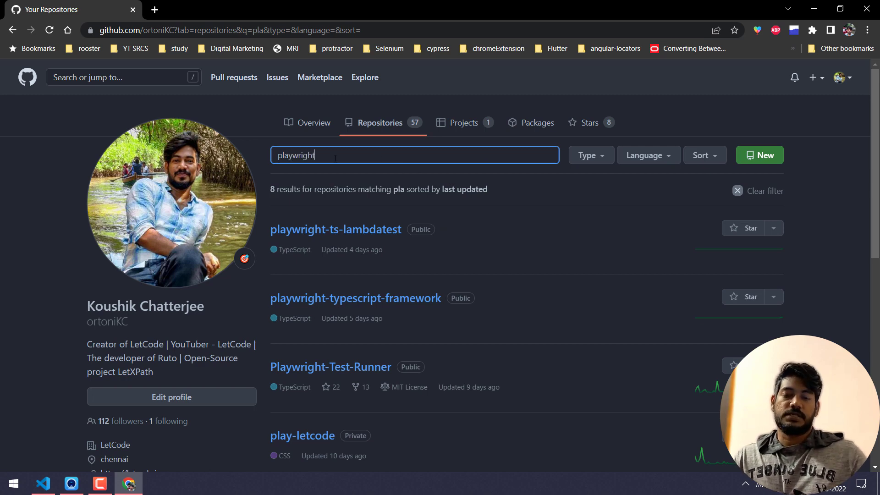
{"action": "type", "text": "playwright"}
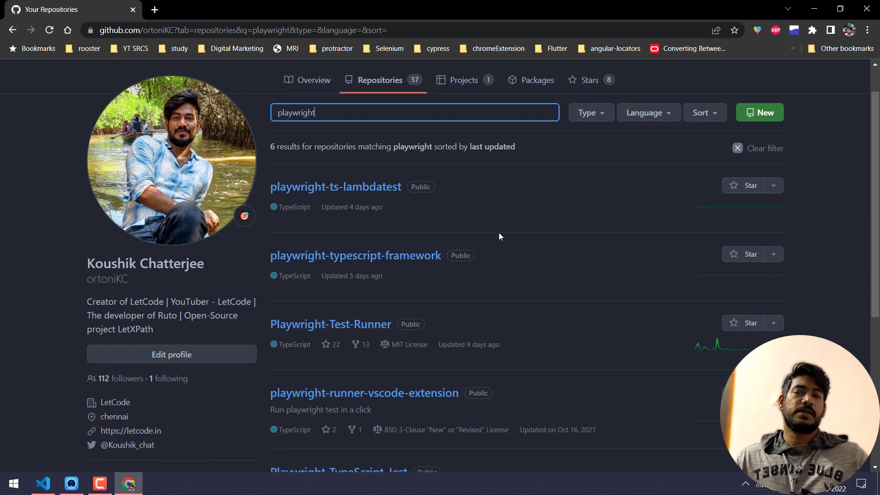
{"action": "mouse_move", "coordinate": [335, 186]}
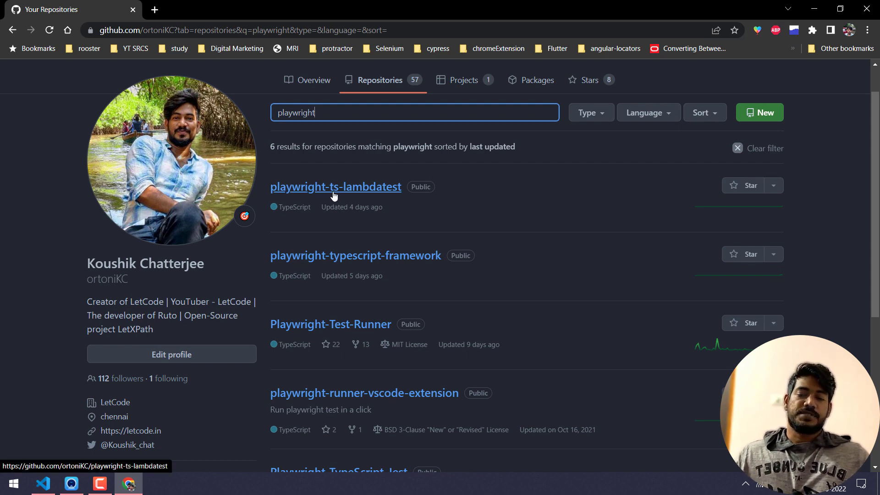
{"action": "mouse_move", "coordinate": [534, 205]}
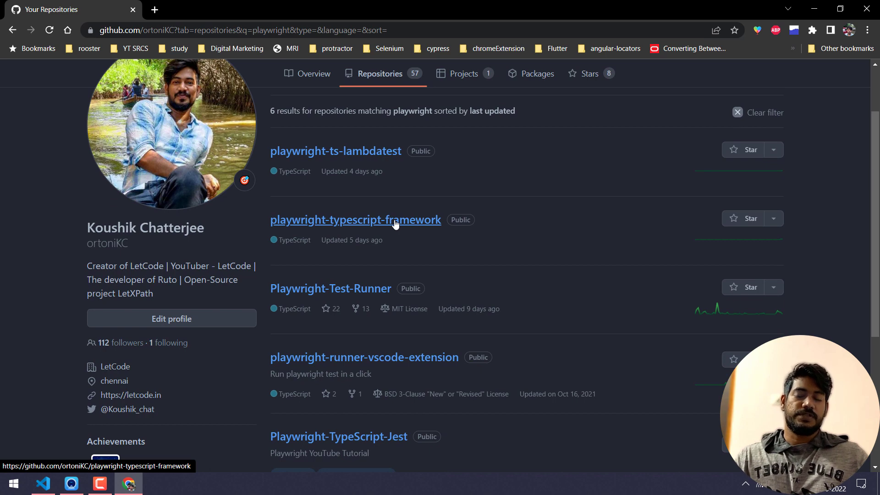
{"action": "scroll", "scroll_direction": "down", "scroll_amount": 3}
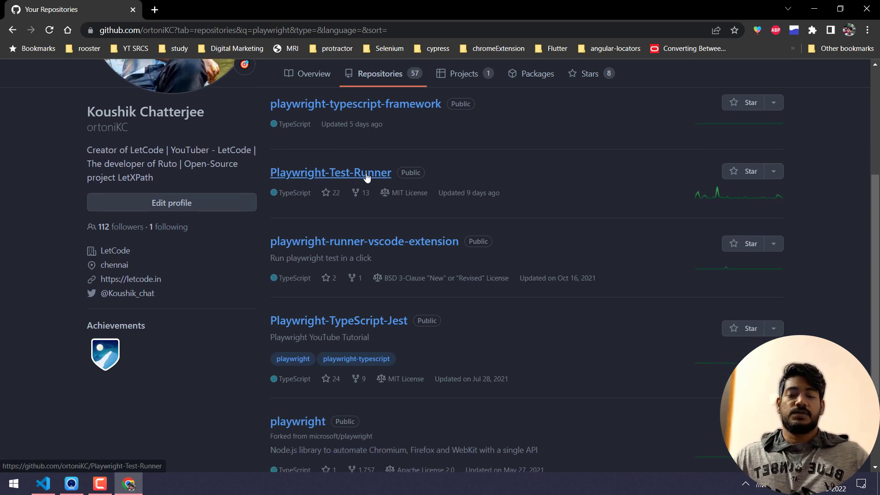
{"action": "mouse_move", "coordinate": [369, 179]}
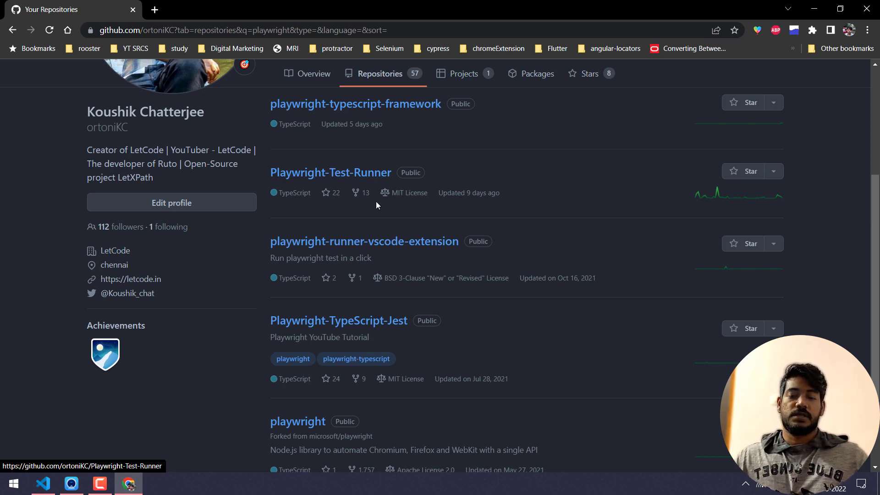
{"action": "scroll", "scroll_direction": "down", "scroll_amount": 3}
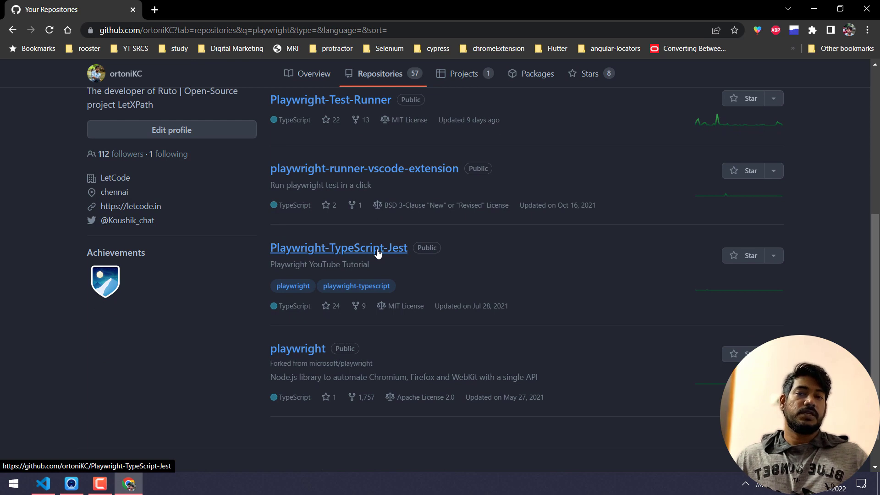
- Open the Playwright-TypeScript-Jest repository from the filtered results
{"action": "left_click", "coordinate": [338, 248]}
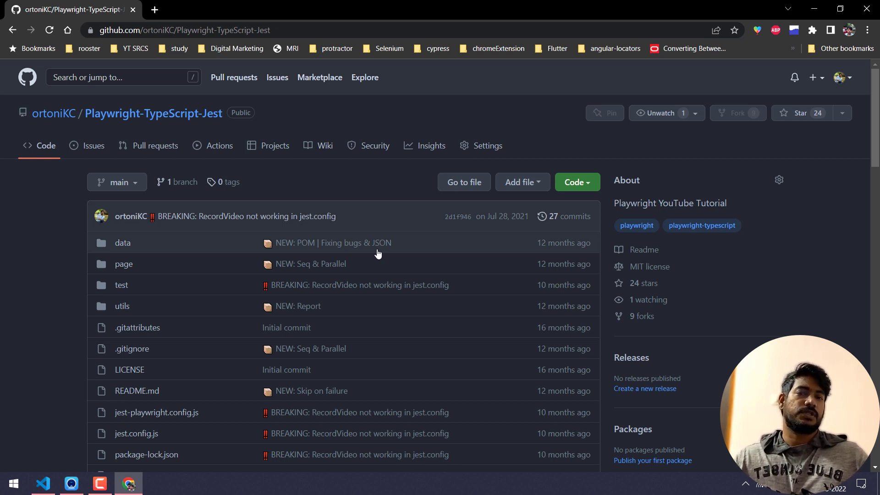
{"action": "mouse_move", "coordinate": [540, 127]}
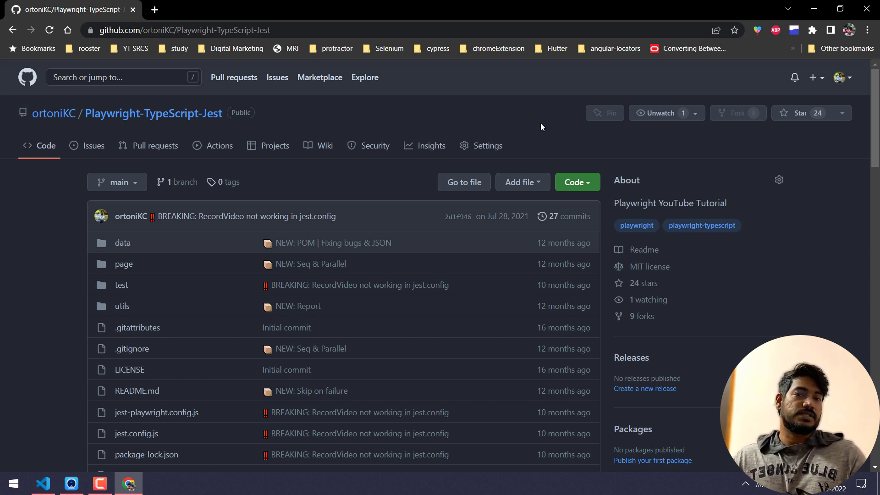
{"action": "scroll", "scroll_direction": "down", "scroll_amount": 3}
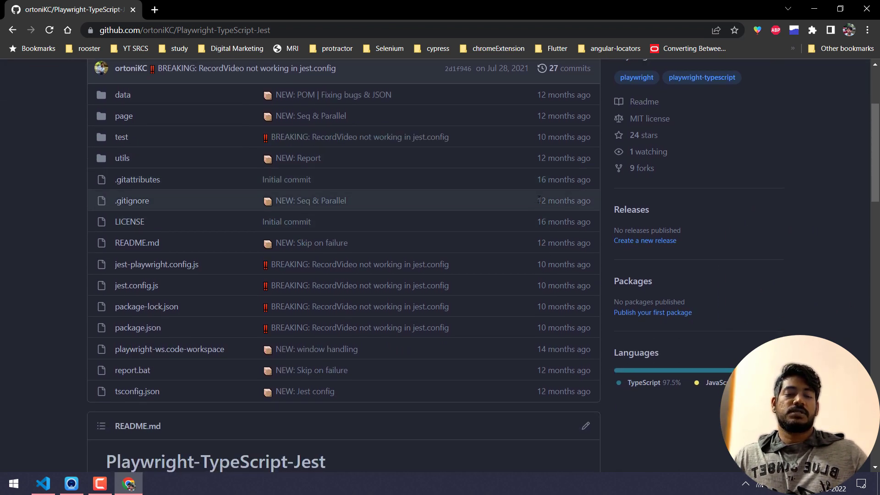
{"action": "mouse_move", "coordinate": [544, 167]}
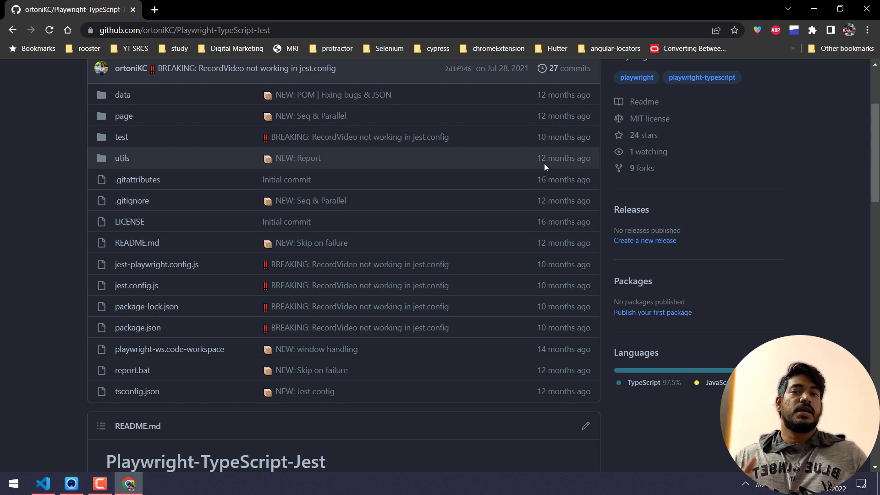
{"action": "scroll", "scroll_direction": "down", "scroll_amount": 3}
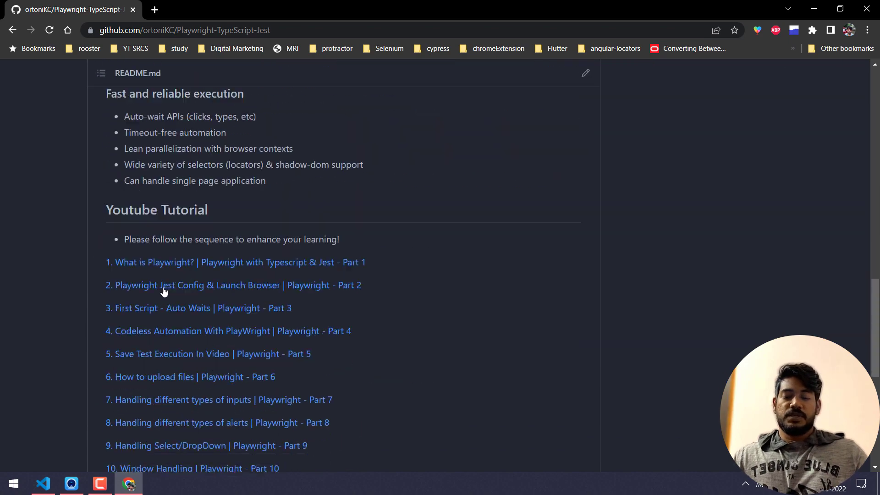
{"action": "scroll", "scroll_direction": "down", "scroll_amount": 3}
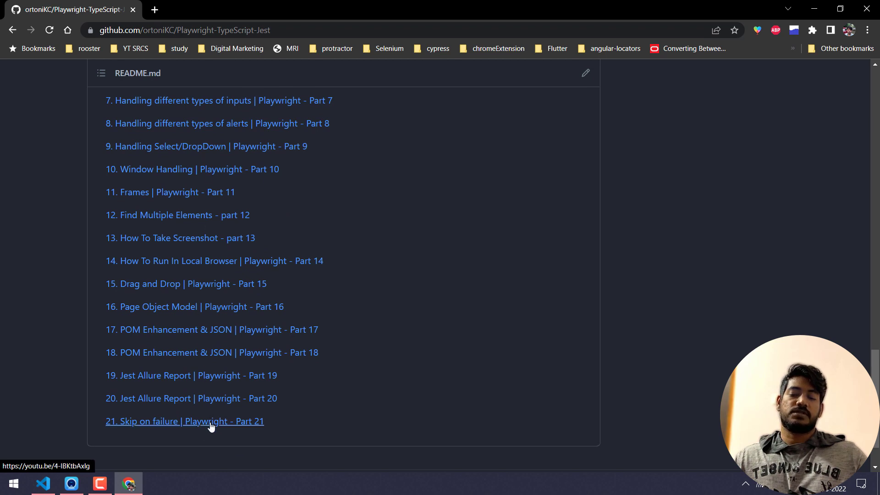
{"action": "mouse_move", "coordinate": [360, 197]}
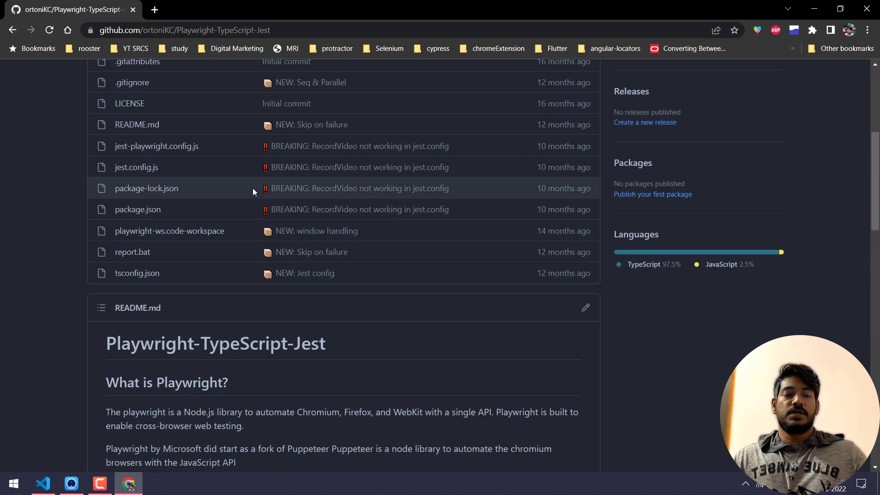
{"action": "scroll", "scroll_direction": "down", "scroll_amount": 3}
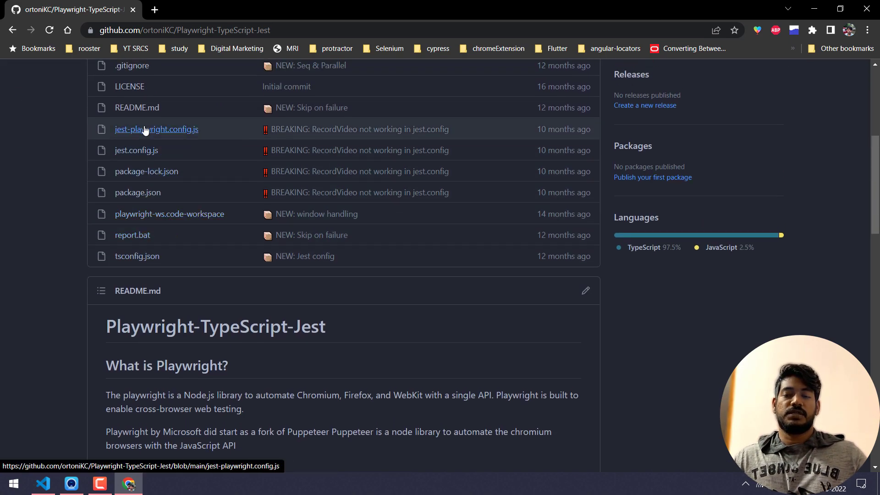
{"action": "mouse_move", "coordinate": [156, 129]}
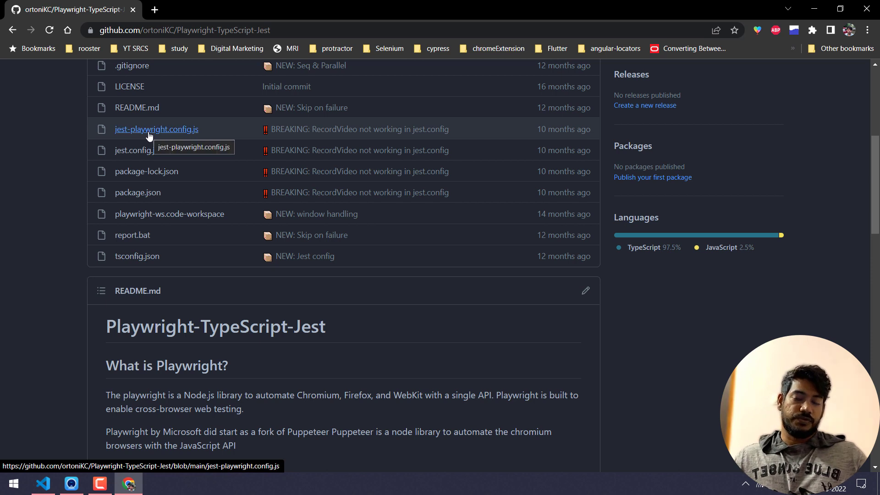
{"action": "mouse_move", "coordinate": [135, 150]}
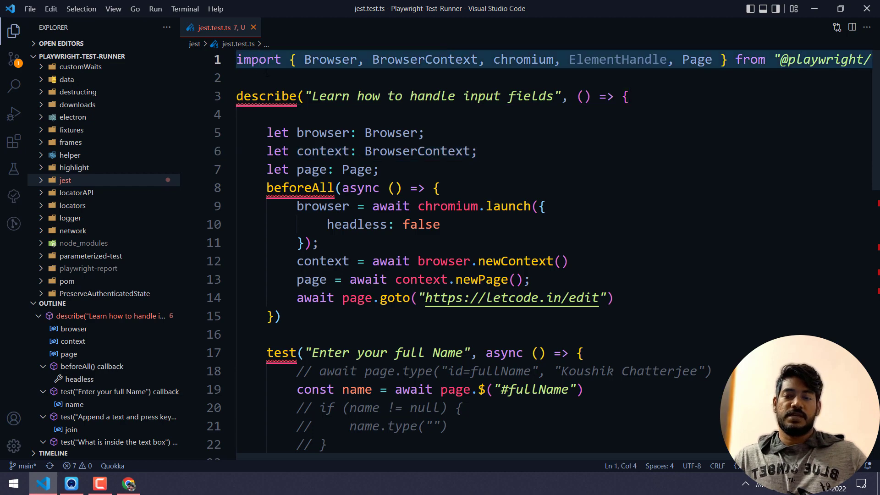
- Back in the browser, open test/inputs/inputs.test.ts in the repository
{"action": "left_click", "coordinate": [128, 483]}
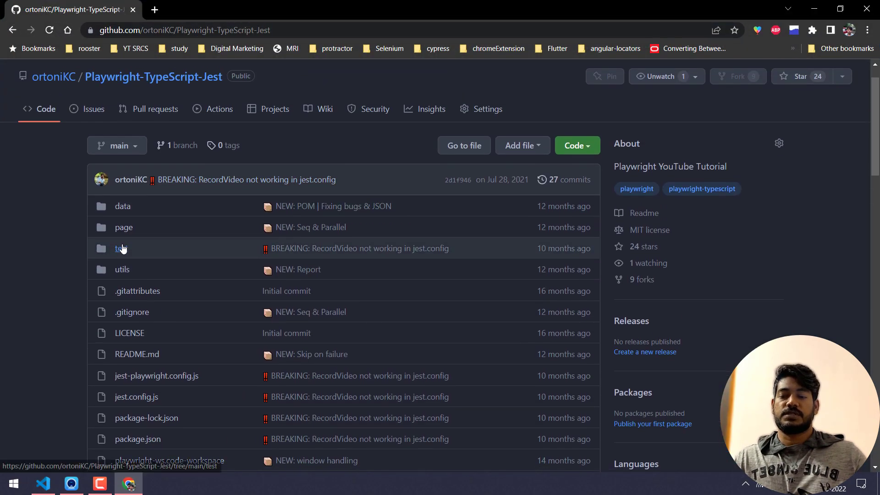
{"action": "left_click", "coordinate": [118, 248]}
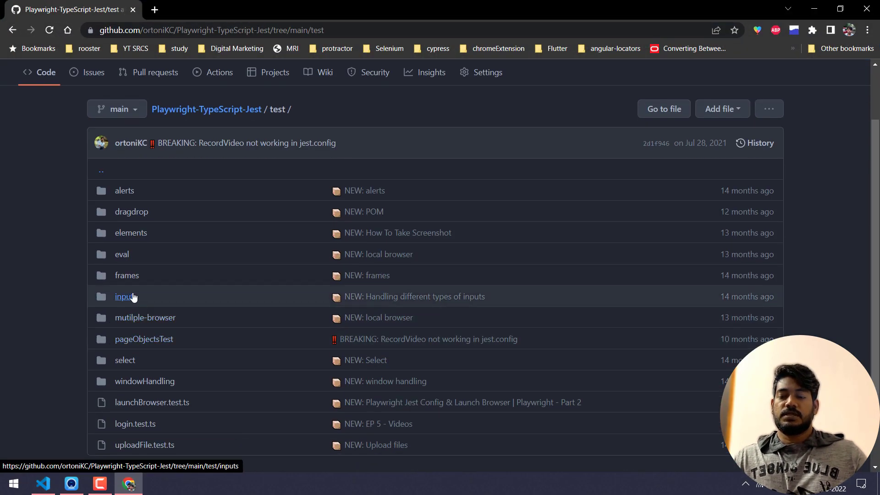
{"action": "left_click", "coordinate": [124, 296]}
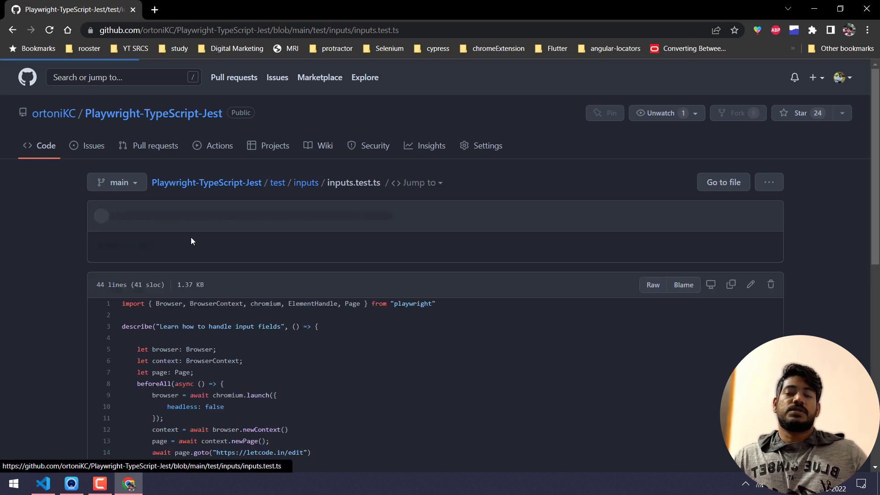
{"action": "scroll", "scroll_direction": "down", "scroll_amount": 3}
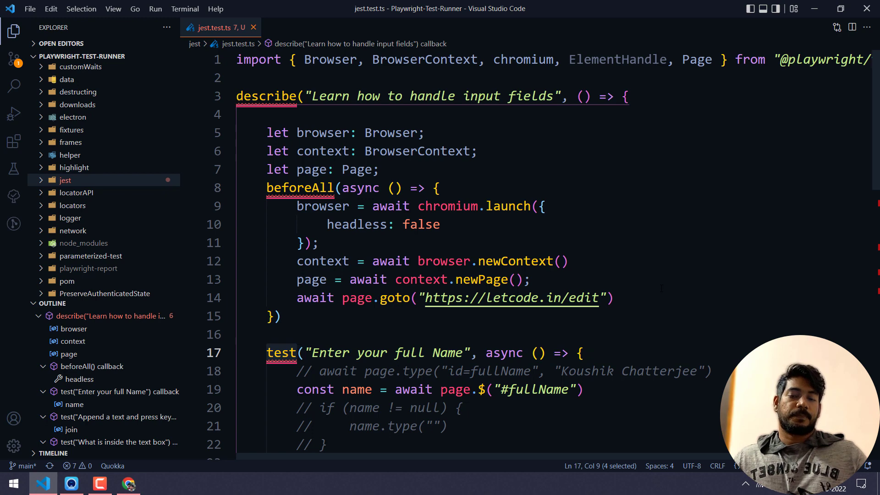
{"action": "scroll", "scroll_direction": "down", "scroll_amount": 3}
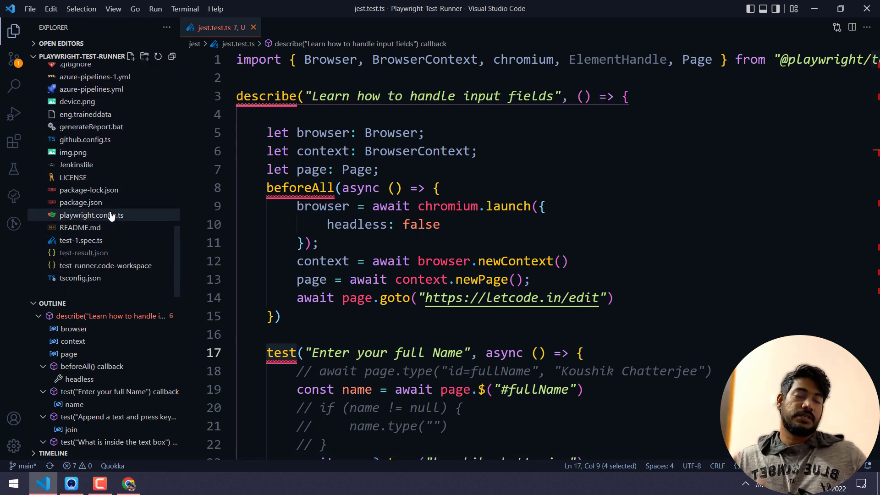
{"action": "mouse_move", "coordinate": [90, 214]}
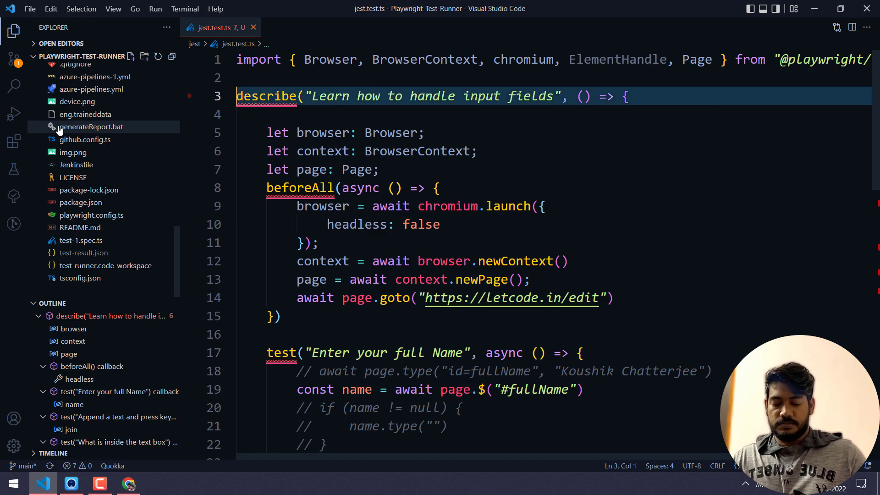
{"action": "type", "text": "test."}
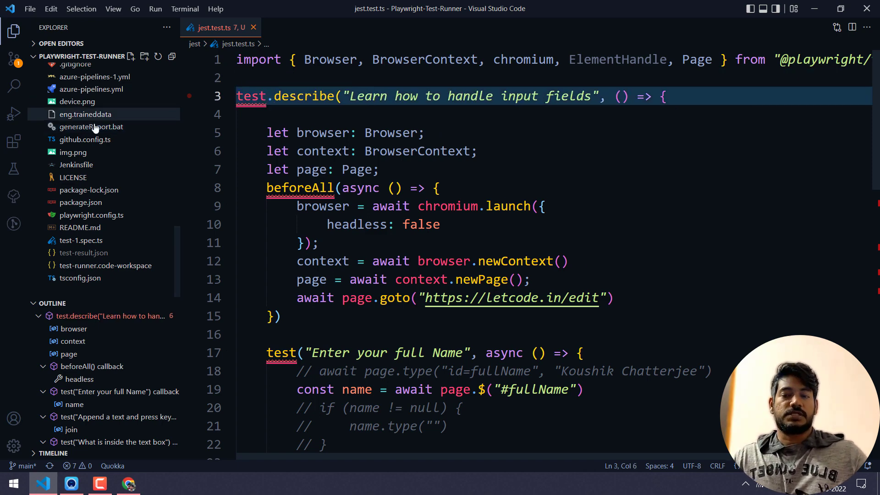
{"action": "double_click", "coordinate": [251, 96]}
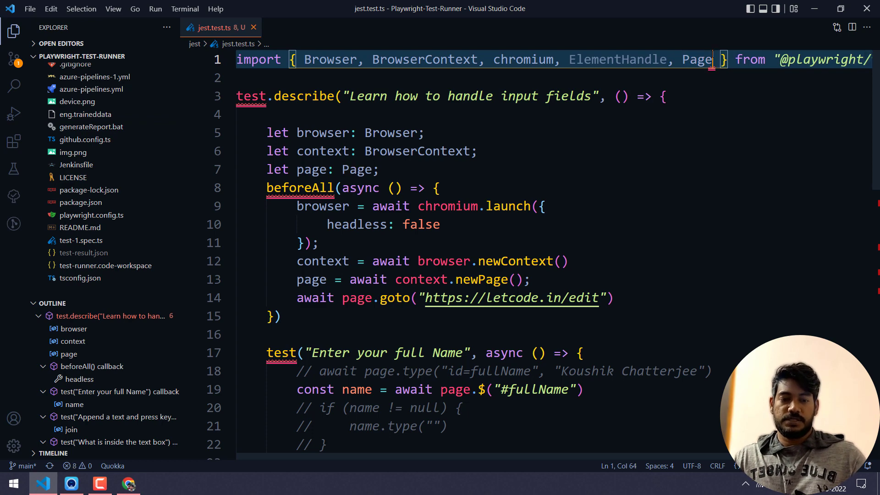
{"action": "type", "text": ", test"}
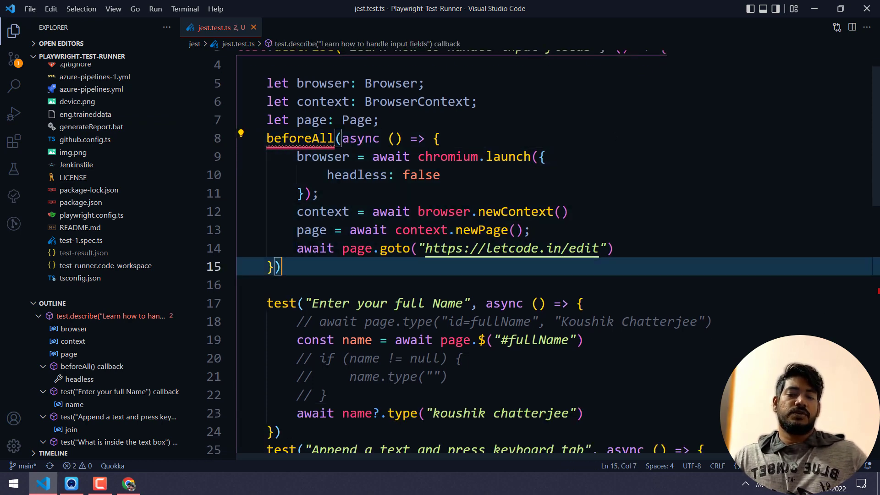
{"action": "type", "text": "test."}
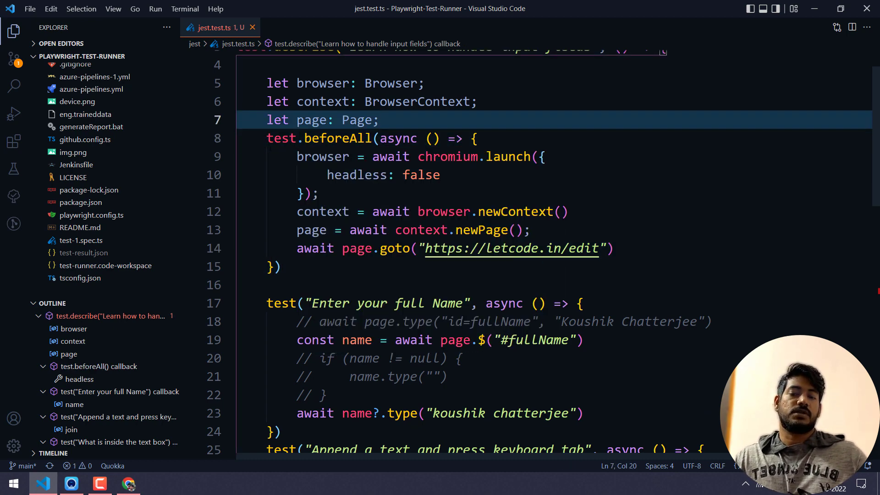
{"action": "left_click_drag", "start_coordinate": [275, 119], "coordinate": [284, 267]}
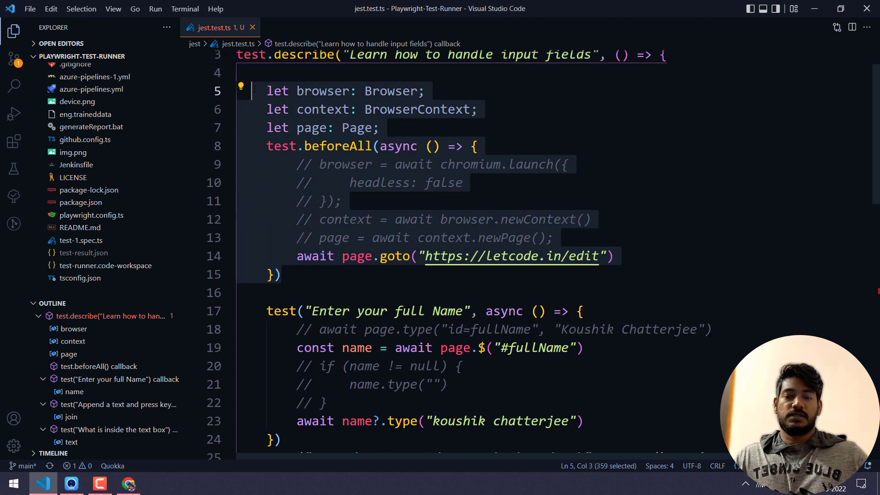
- Comment out the old declarations and setup block and start a new test.beforeAll(async ...)
{"action": "key", "text": "ctrl+/"}
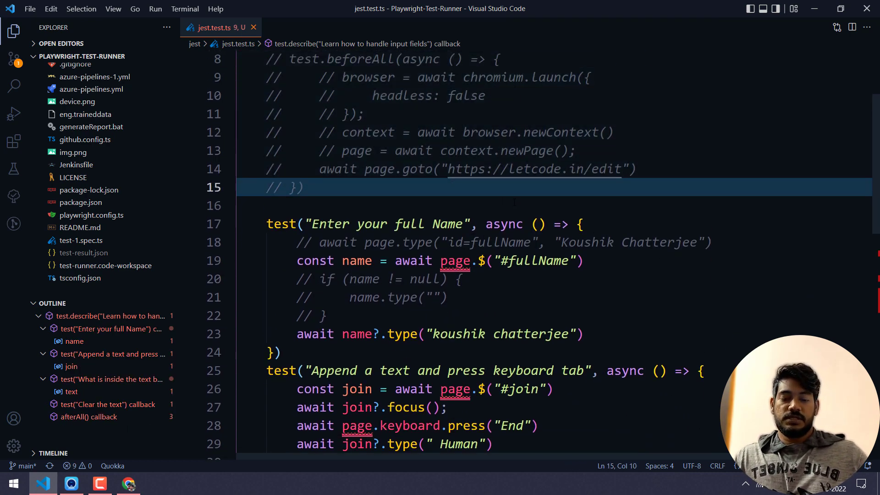
{"action": "type", "text": "test.beforeEach"}
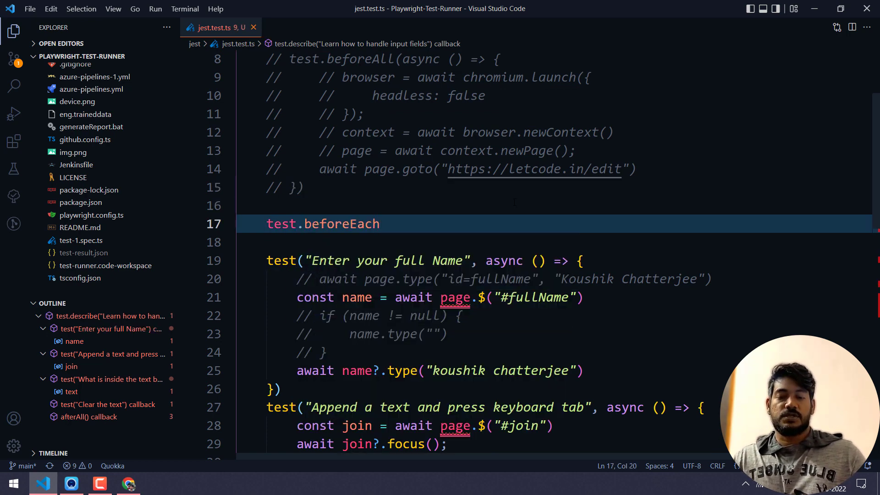
{"action": "type", "text": "All"}
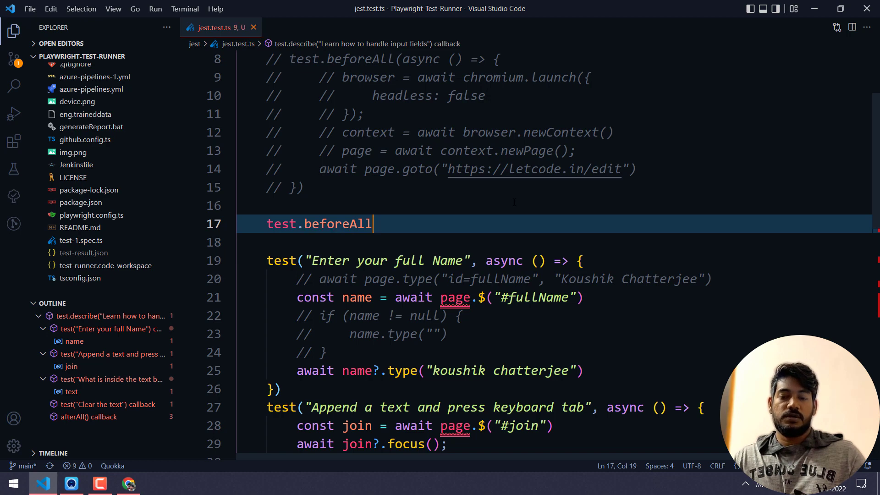
{"action": "type", "text": "(async () => {"}
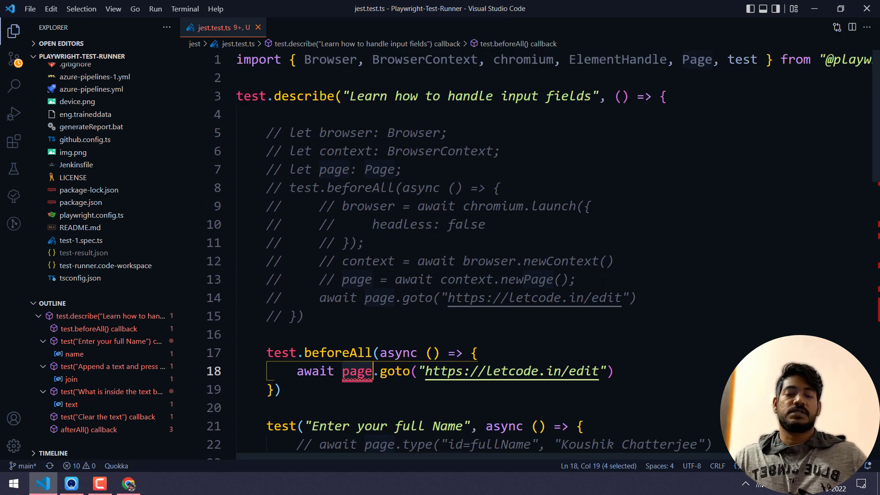
- Give the new test.beforeAll the { page } fixture so it opens letcode.in/edit
{"action": "double_click", "coordinate": [303, 96]}
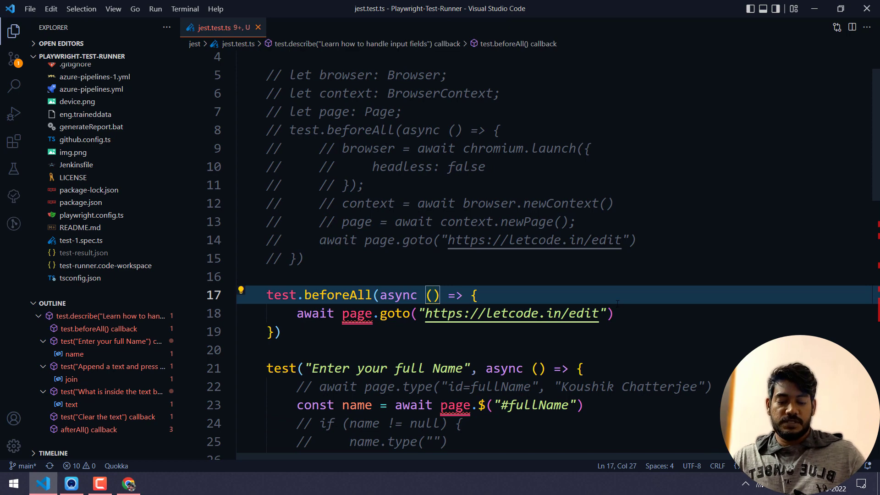
{"action": "type", "text": "{}"}
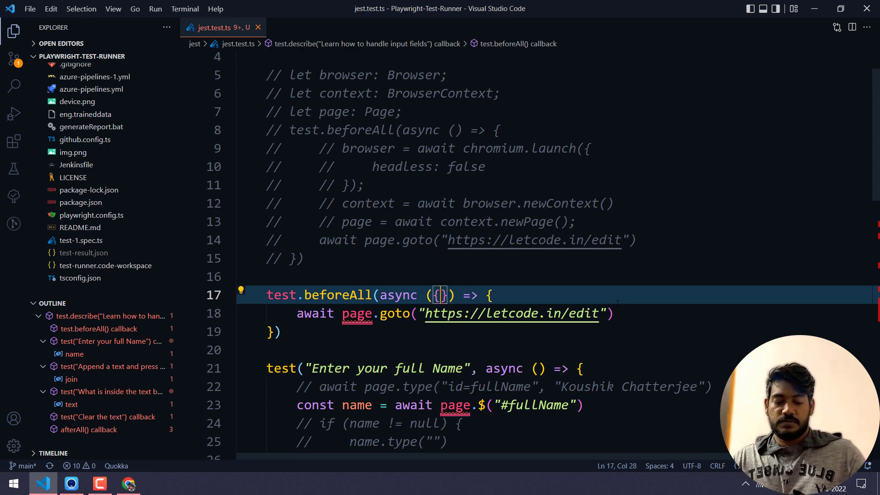
{"action": "type", "text": "page"}
{"action": "left_click", "coordinate": [427, 369]}
{"action": "type", "text": "{ "}
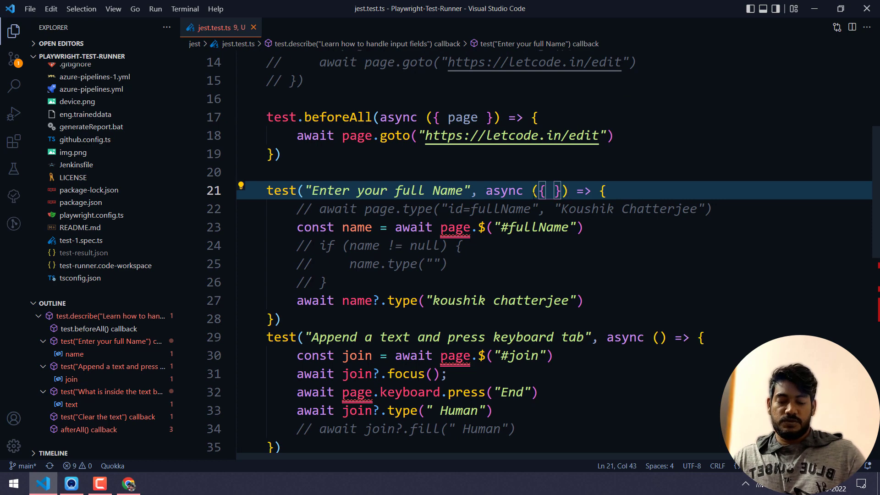
- Add page inside the { } parameters of the 'Enter your full Name' test
{"action": "type", "text": "page"}
{"action": "type", "text": "await t"}
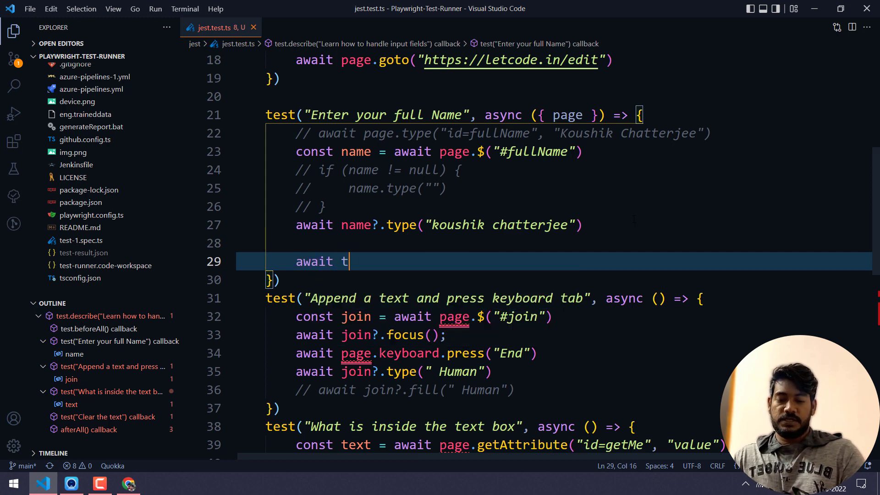
- Wrap the join-field statements in await test.step('Append a text and press keyboard tab', async ...)
{"action": "type", "text": "est.s"}
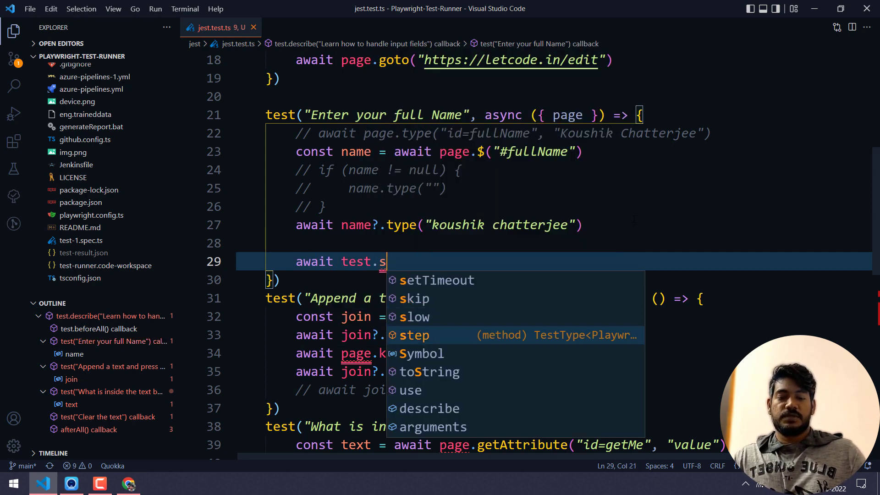
{"action": "left_click", "coordinate": [416, 335]}
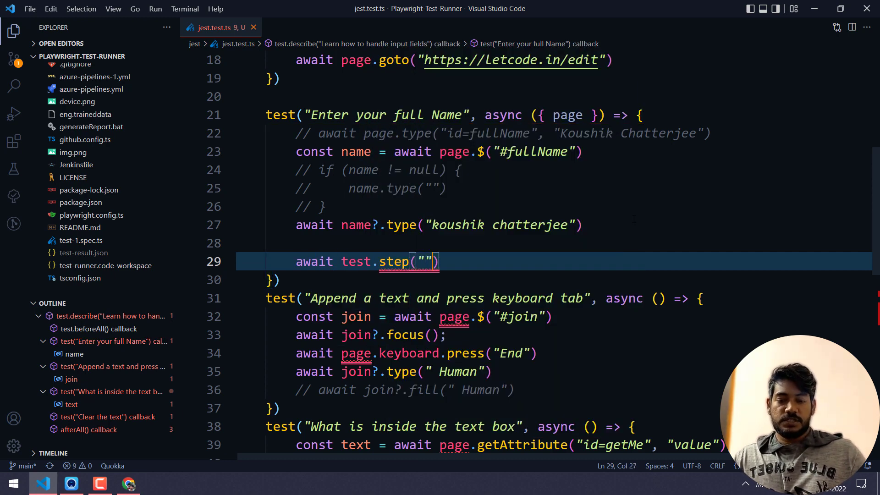
{"action": "type", "text": ",a s"}
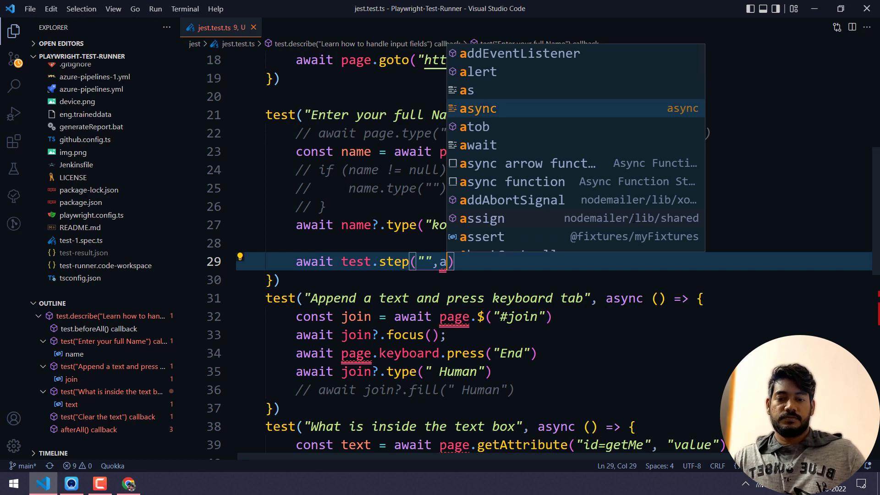
{"action": "key", "text": "Tab"}
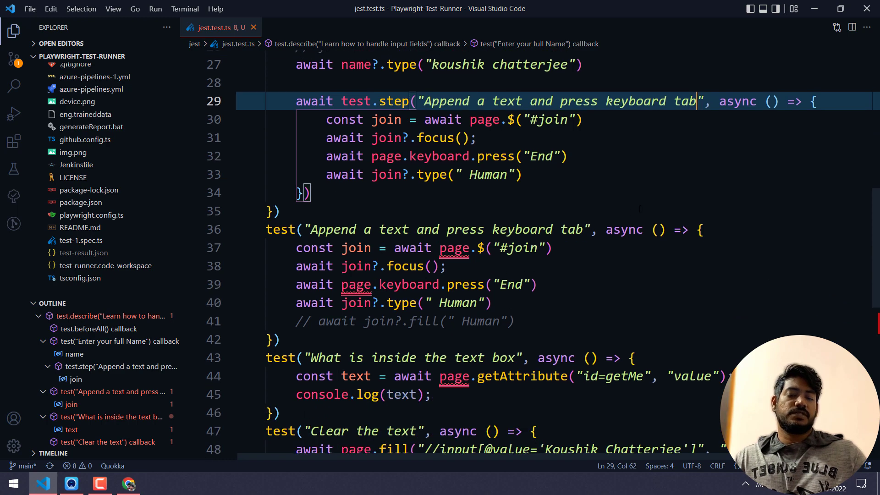
{"action": "scroll", "scroll_direction": "down", "scroll_amount": 3}
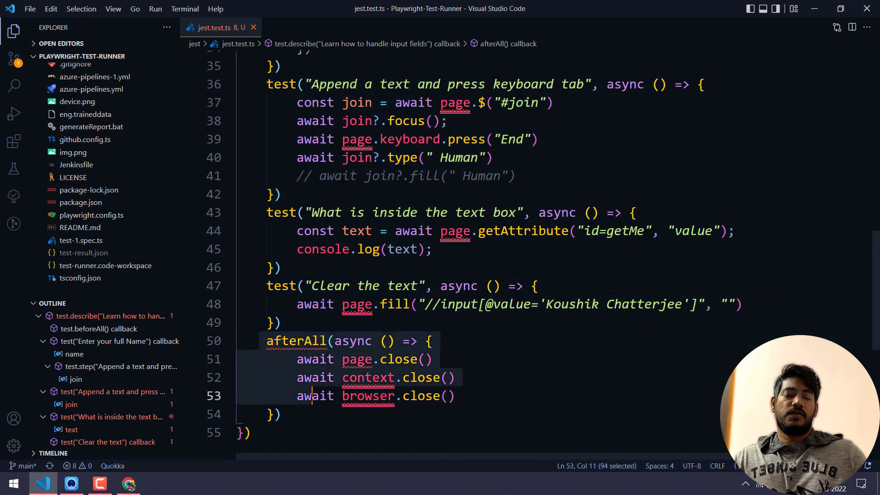
- Comment out the afterAll block that closed page, context and browser
{"action": "key", "text": "ctrl+/"}
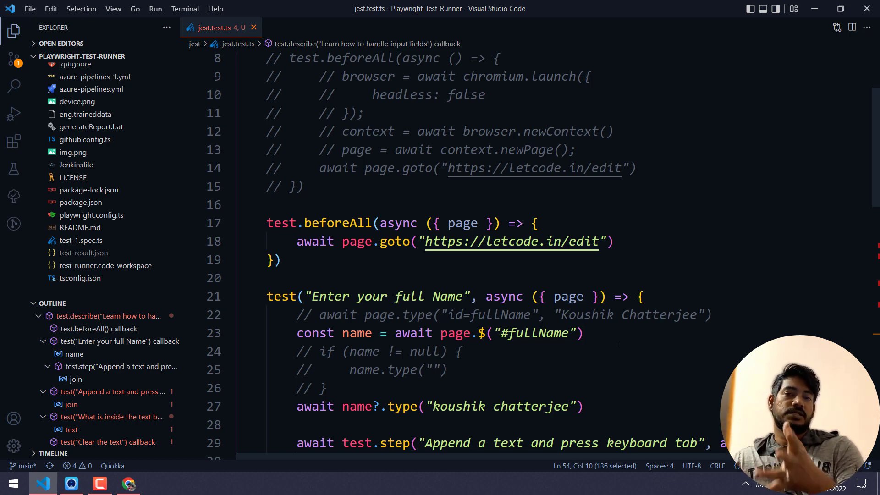
{"action": "scroll", "scroll_direction": "down", "scroll_amount": 3}
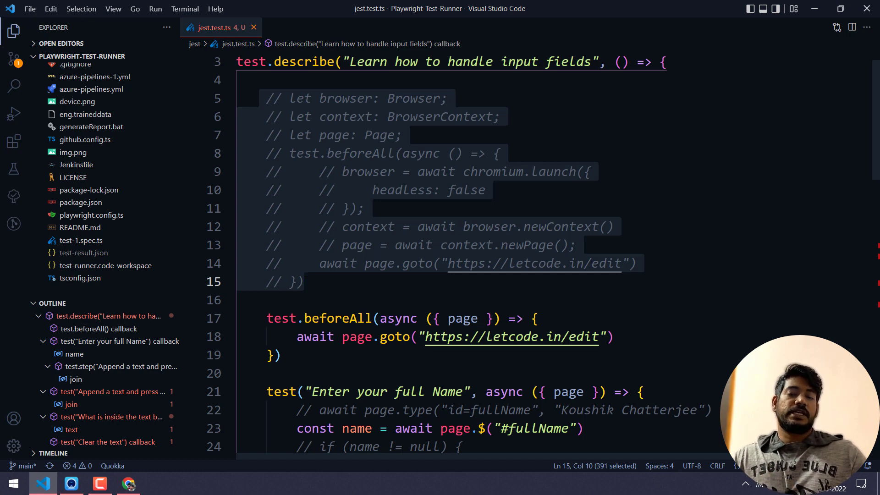
{"action": "scroll", "scroll_direction": "down", "scroll_amount": 3}
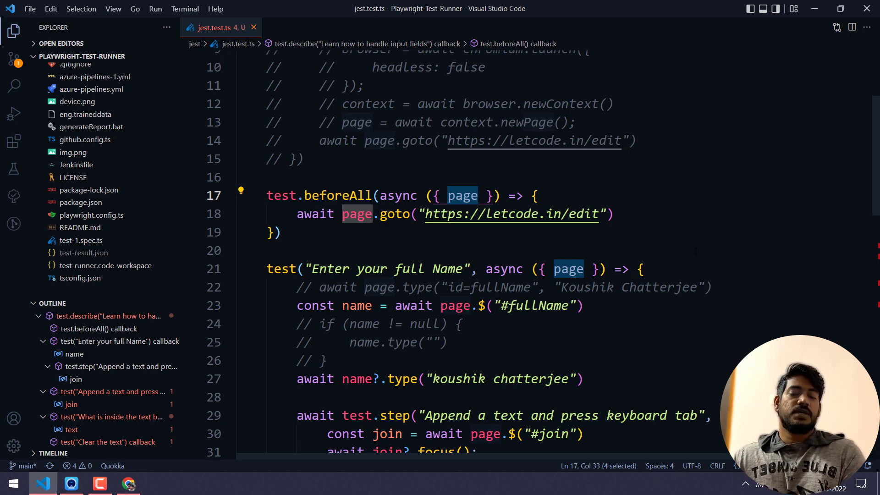
{"action": "right_click", "coordinate": [393, 251]}
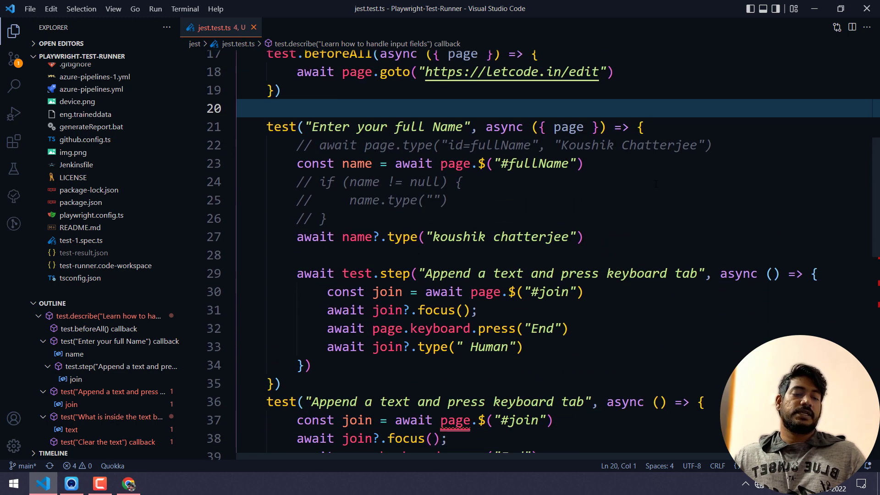
{"action": "scroll", "scroll_direction": "down", "scroll_amount": 3}
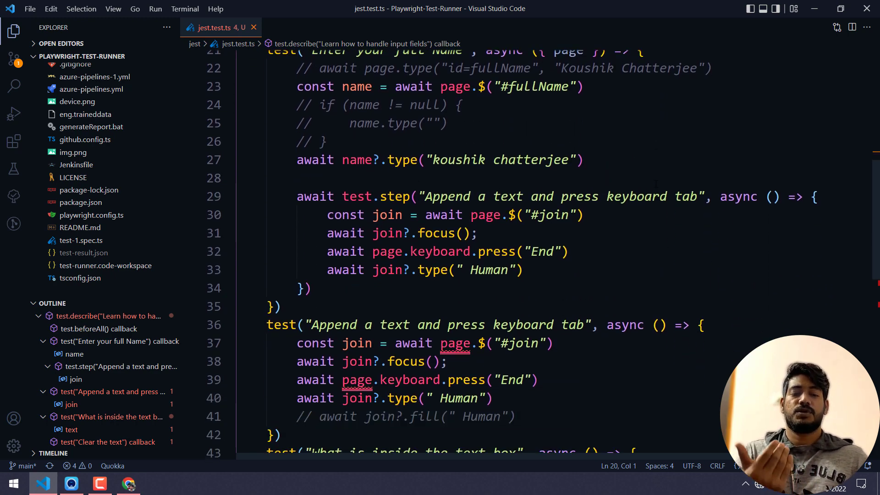